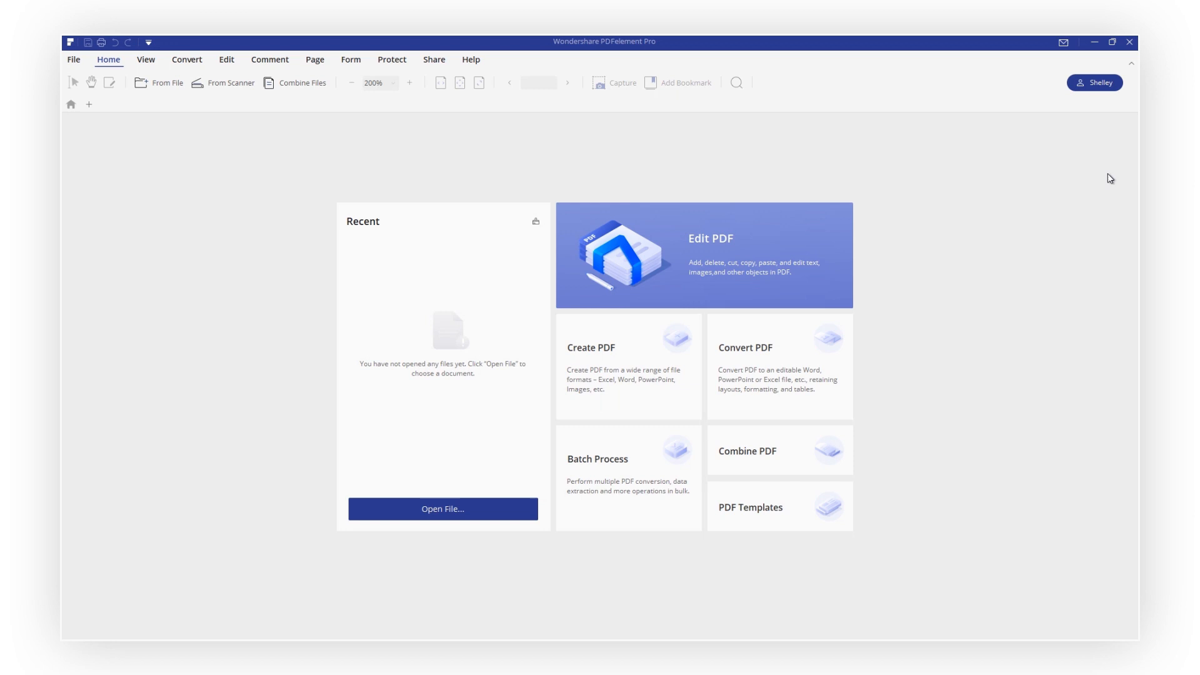
# Step: Open the Sample Form PDF from the Sample folder
pyautogui.click(443, 509)
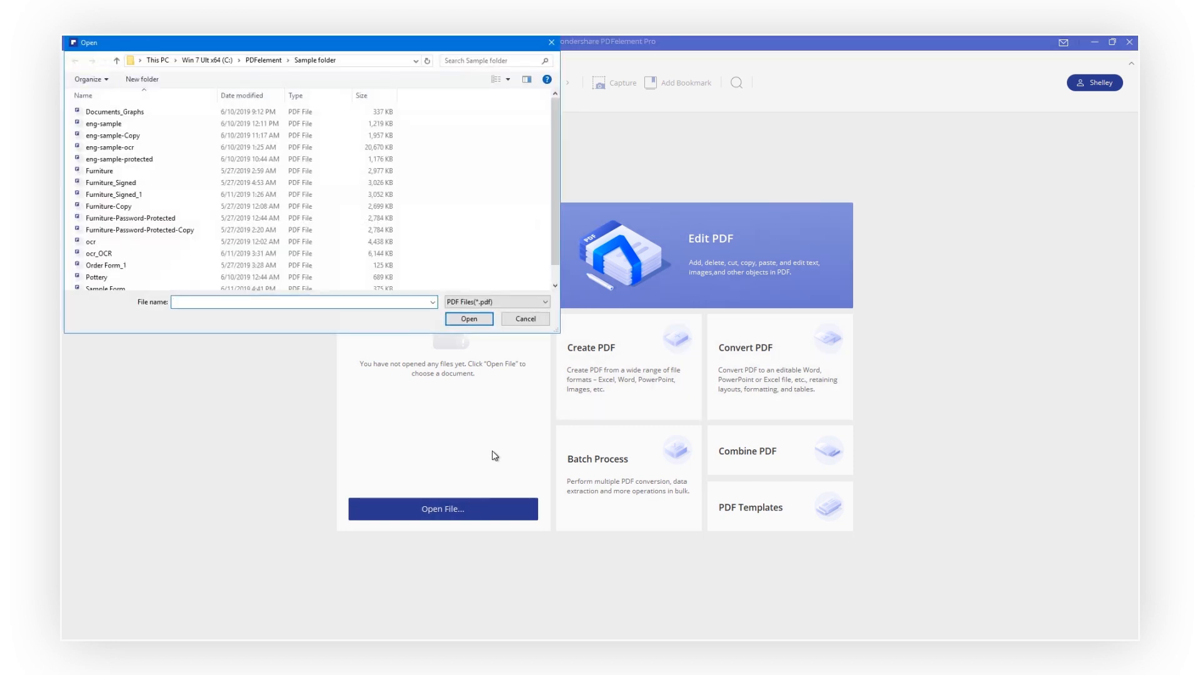
pyautogui.click(105, 272)
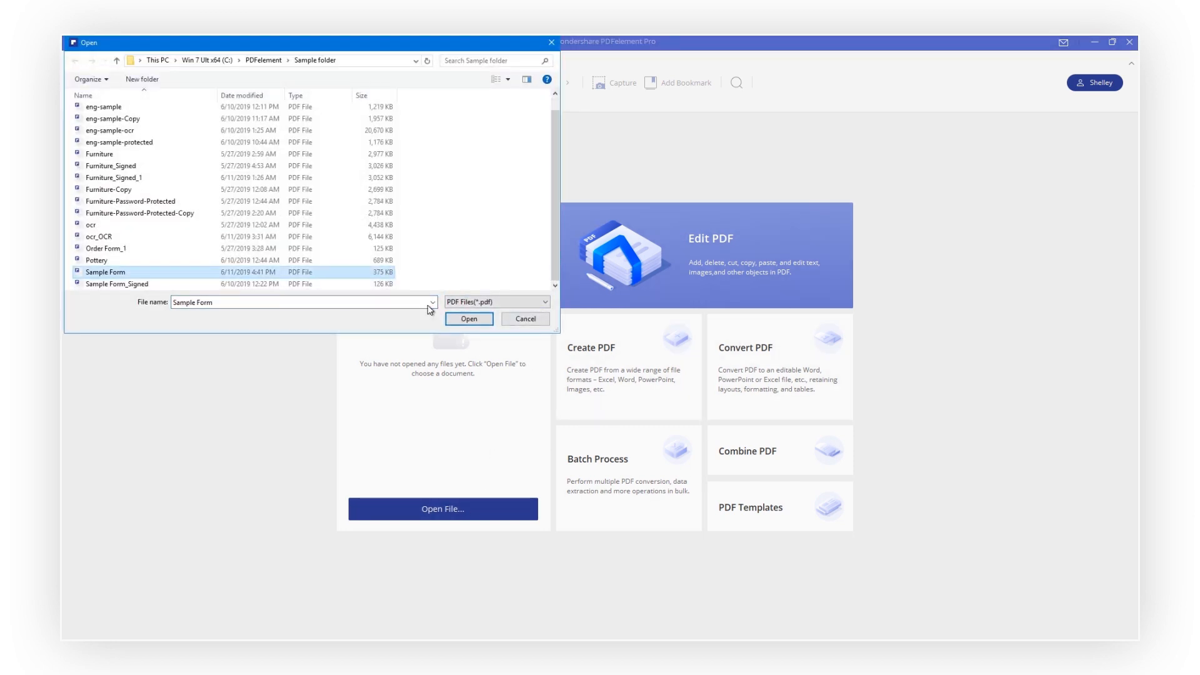
pyautogui.click(469, 319)
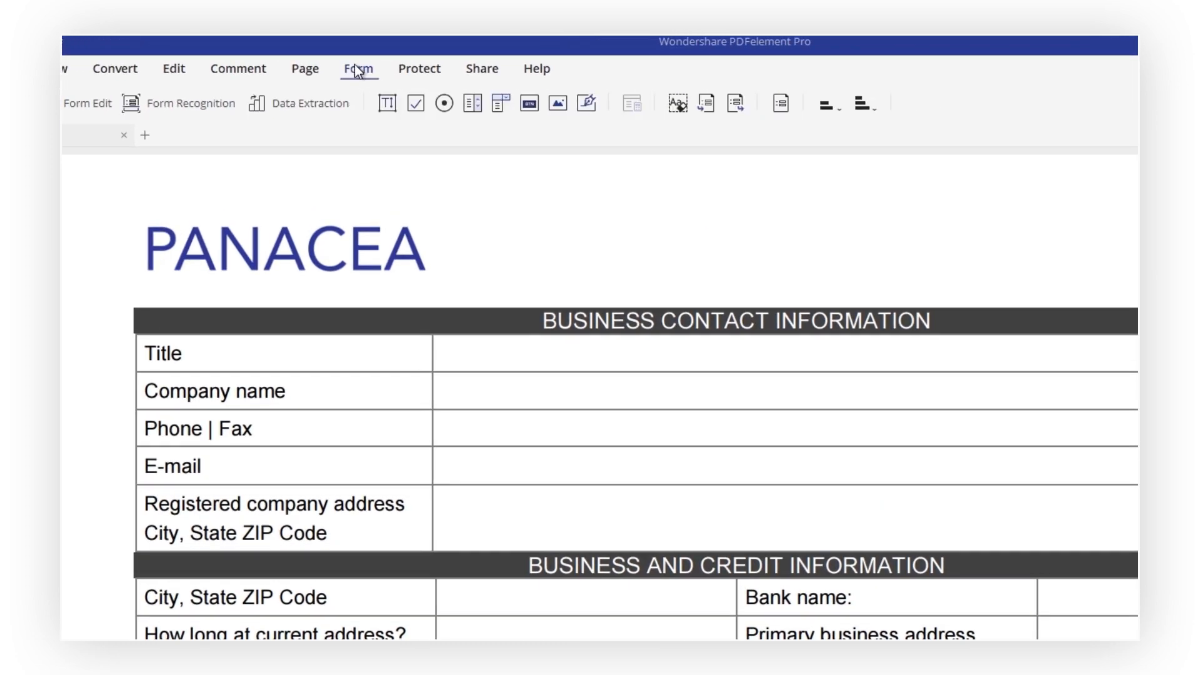
pyautogui.moveTo(223, 104)
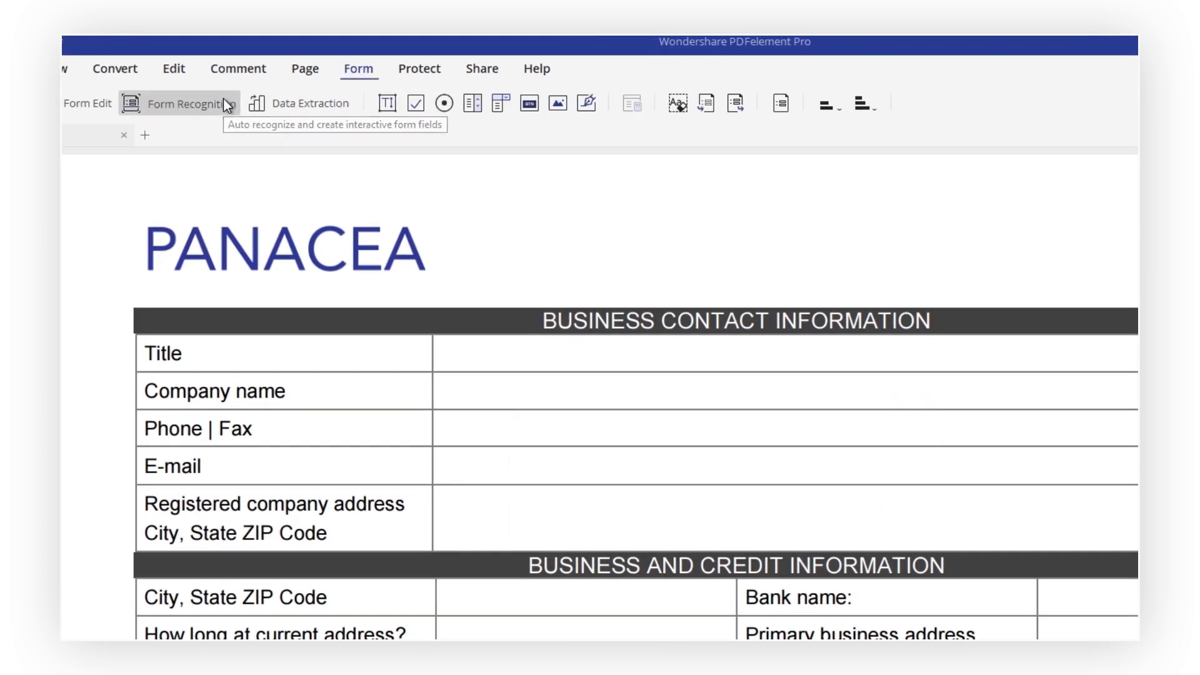
# Step: Run Form Recognition so the blank boxes become interactive form fields
pyautogui.click(190, 103)
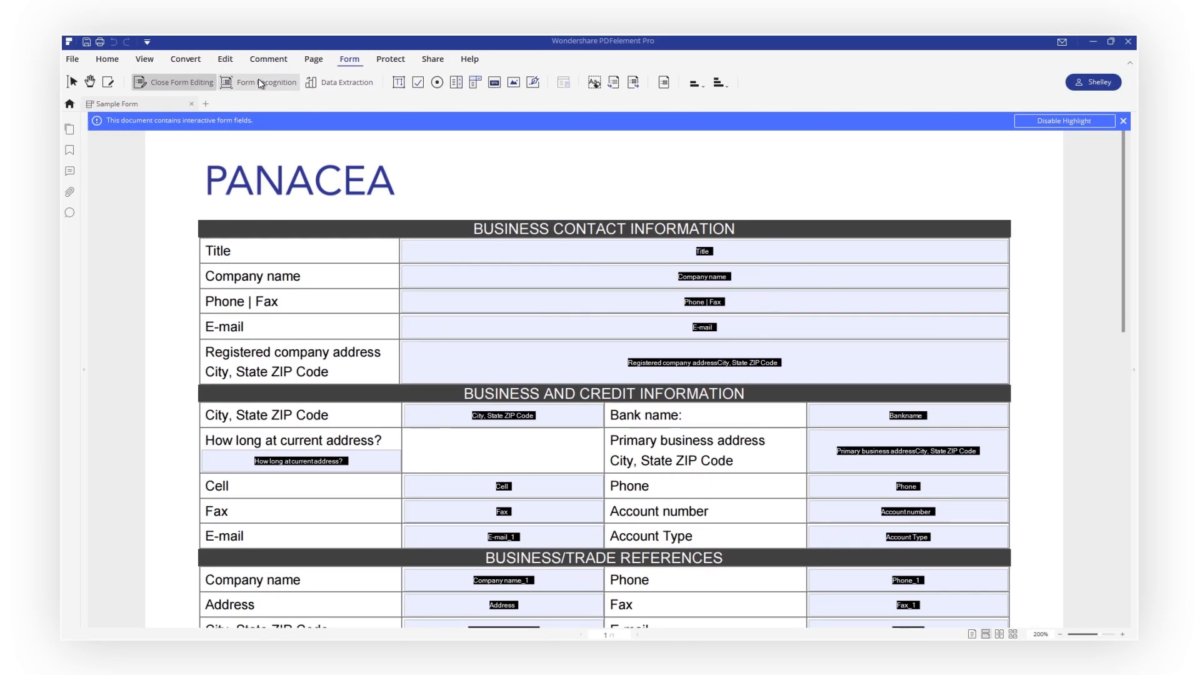
pyautogui.moveTo(264, 82)
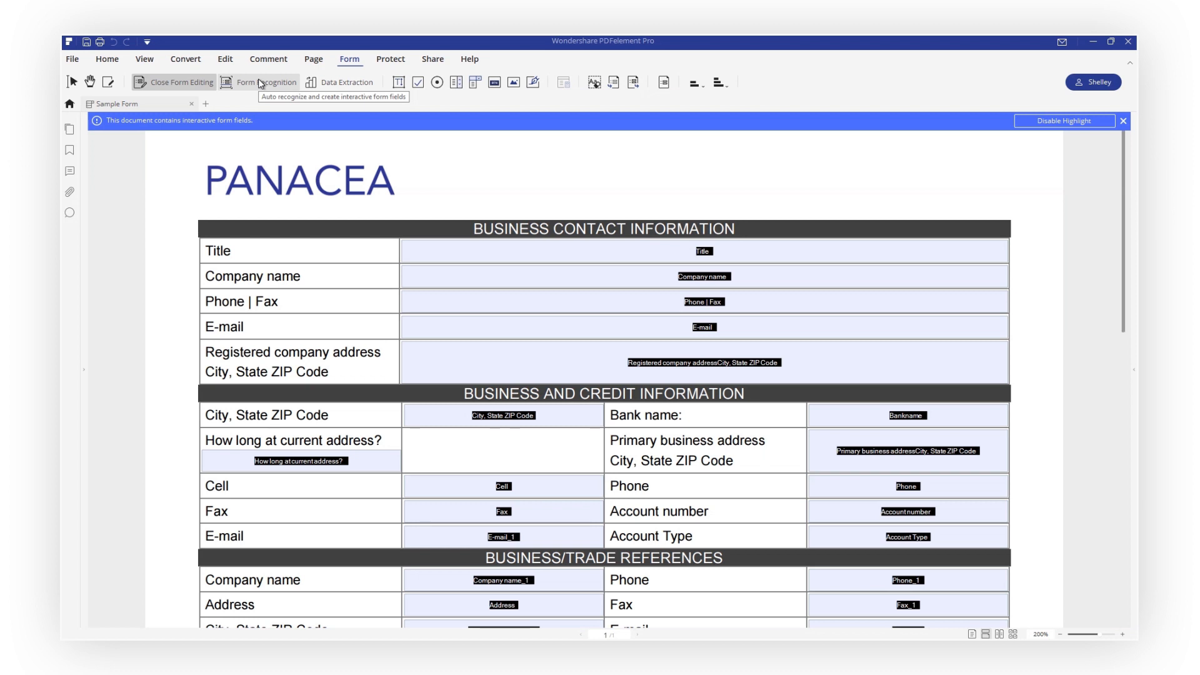
pyautogui.moveTo(398, 83)
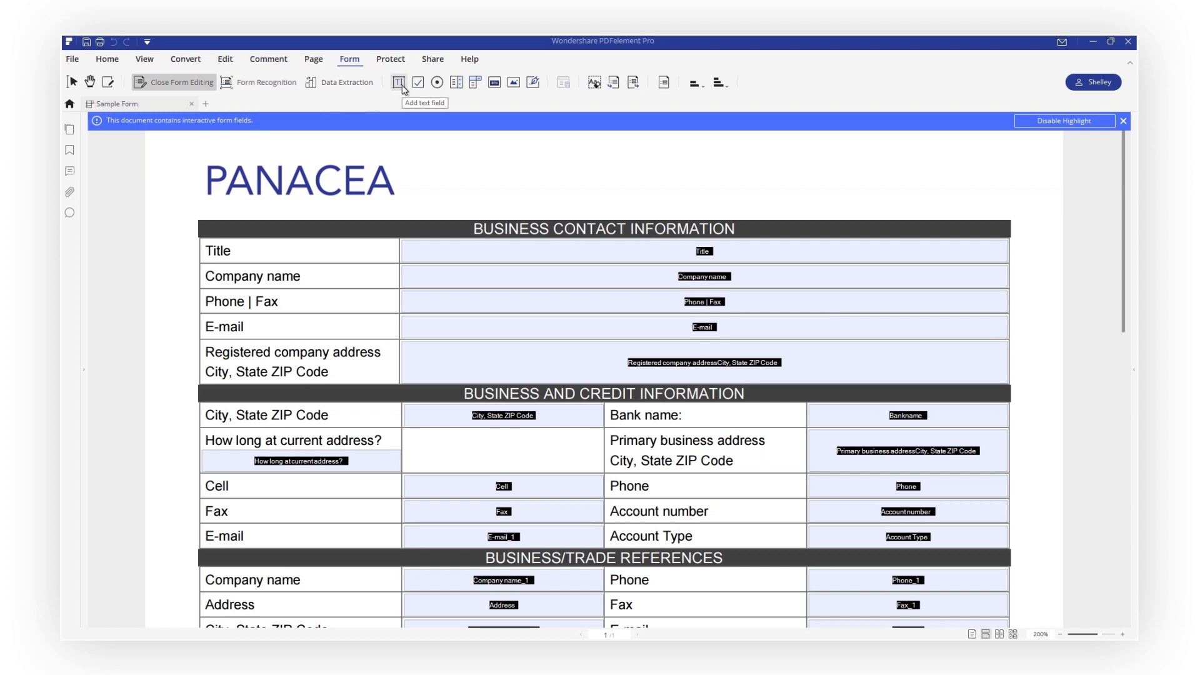
pyautogui.moveTo(436, 83)
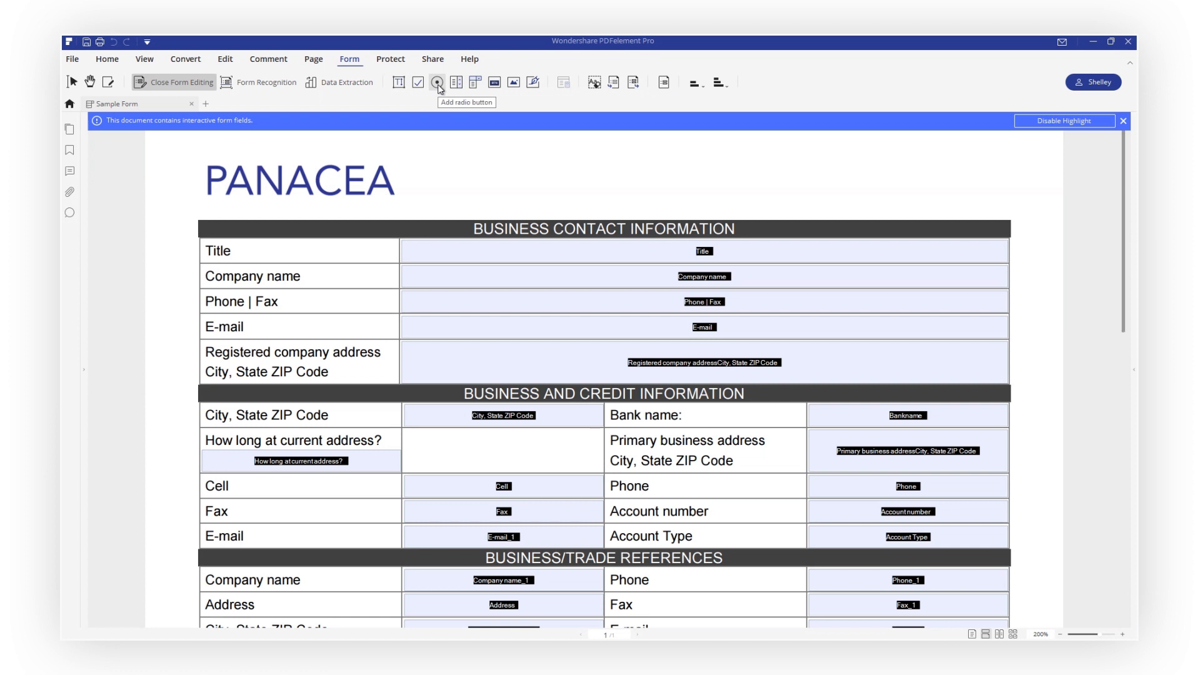
pyautogui.moveTo(533, 82)
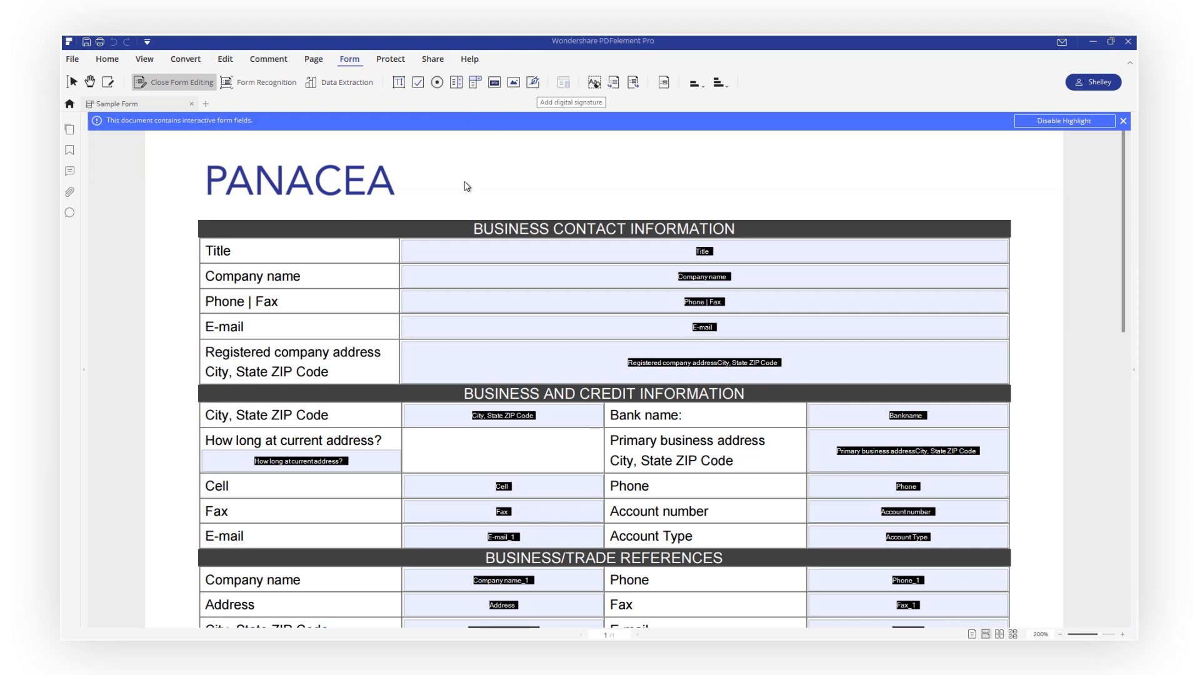
pyautogui.click(301, 462)
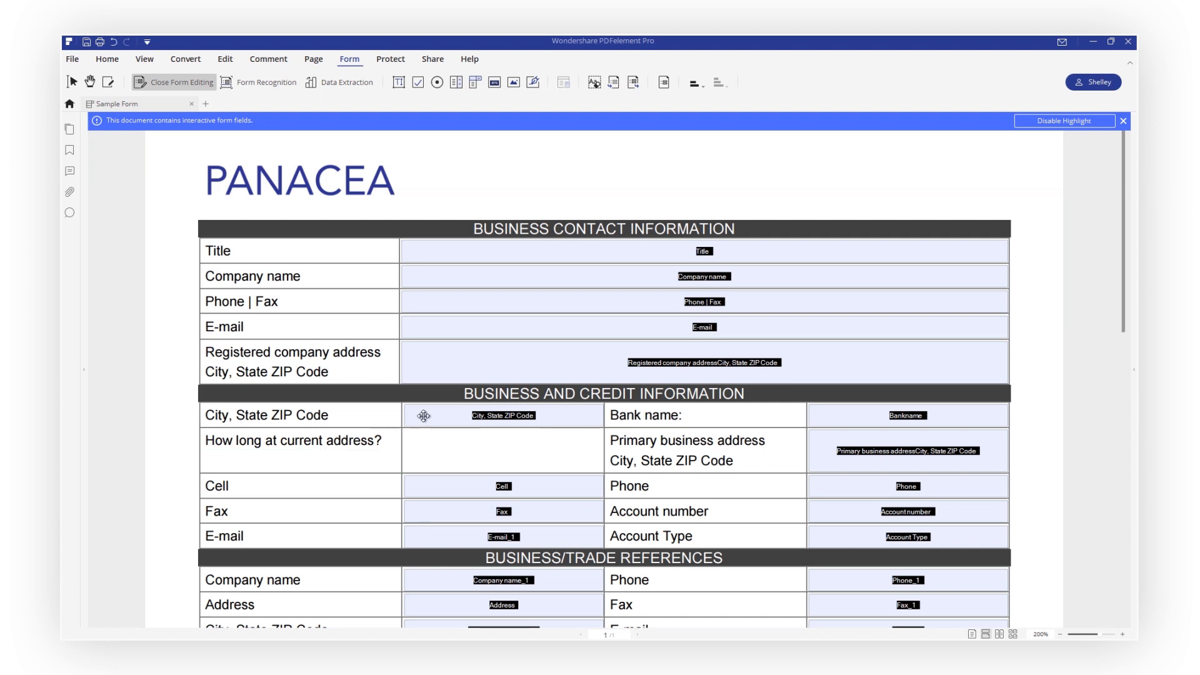
pyautogui.doubleClick(503, 416)
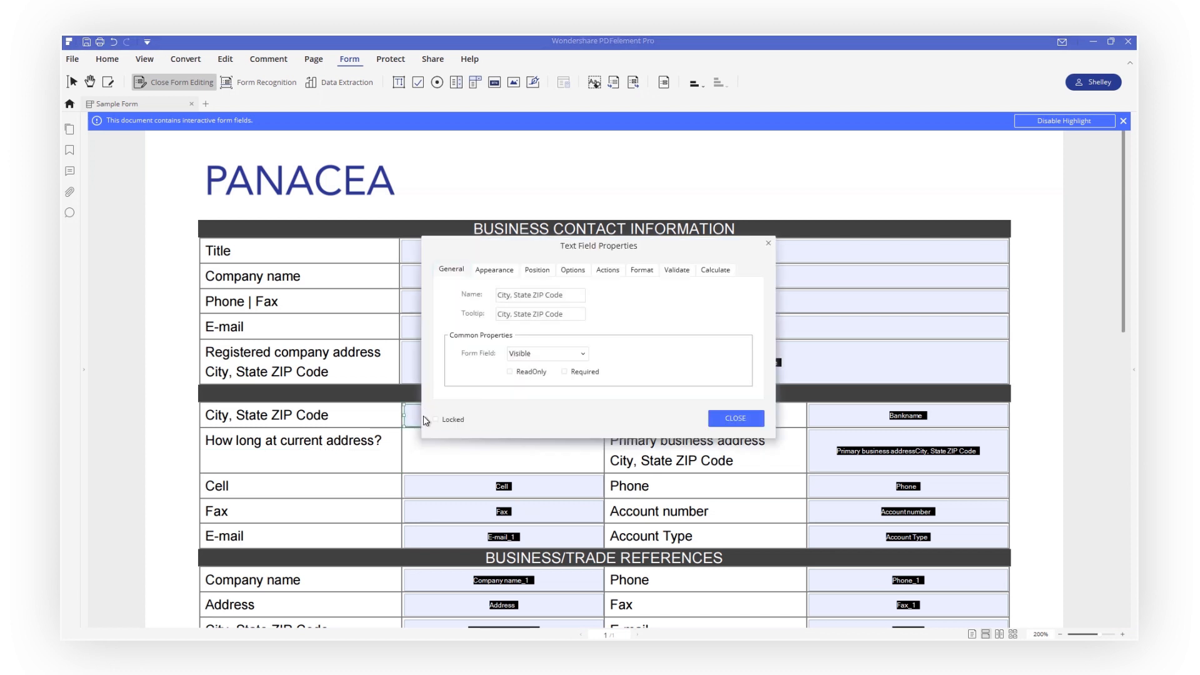
pyautogui.moveTo(769, 266)
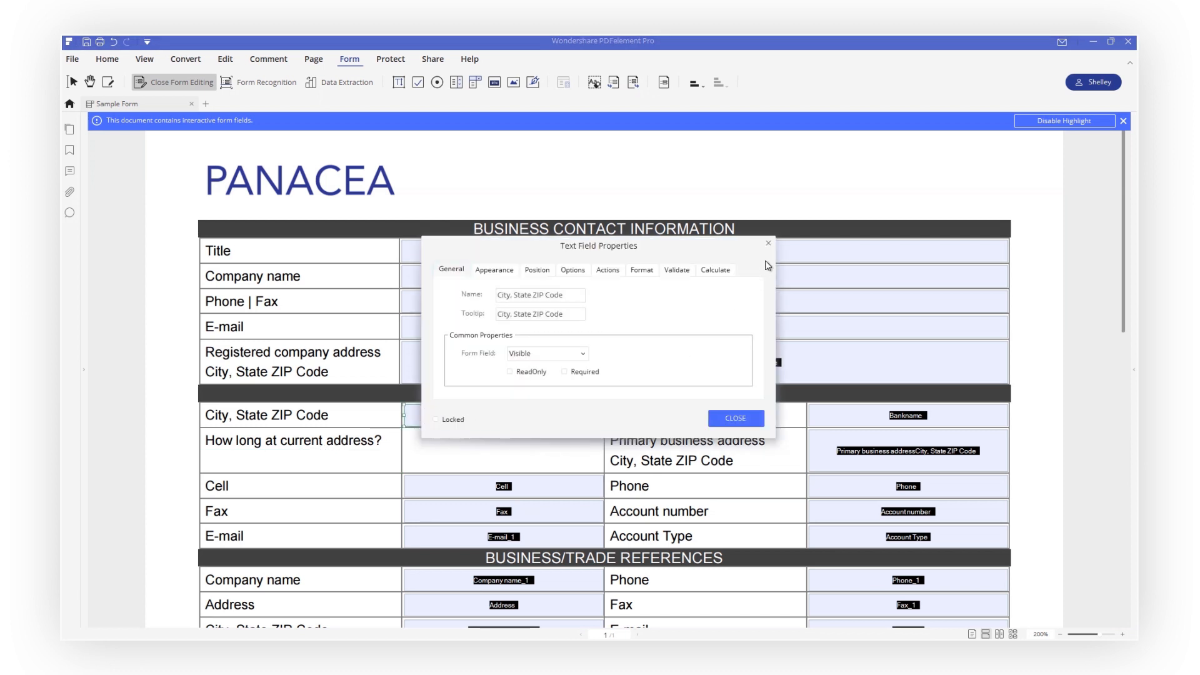
pyautogui.click(734, 419)
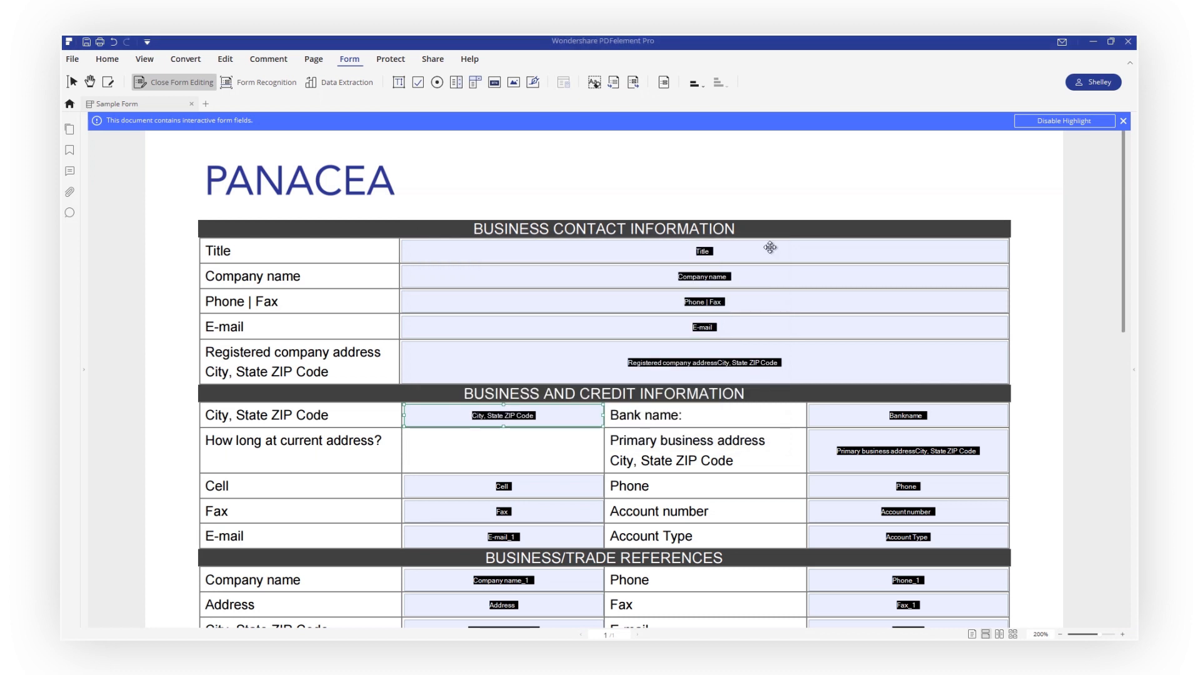
pyautogui.click(174, 83)
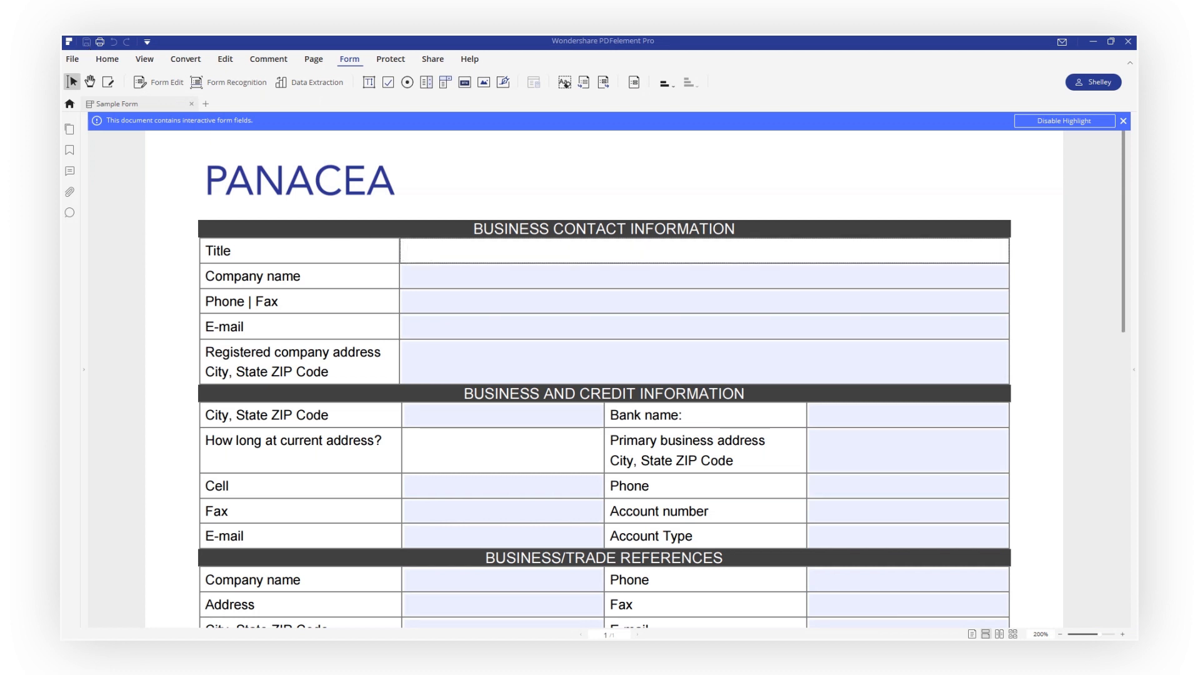
pyautogui.click(536, 326)
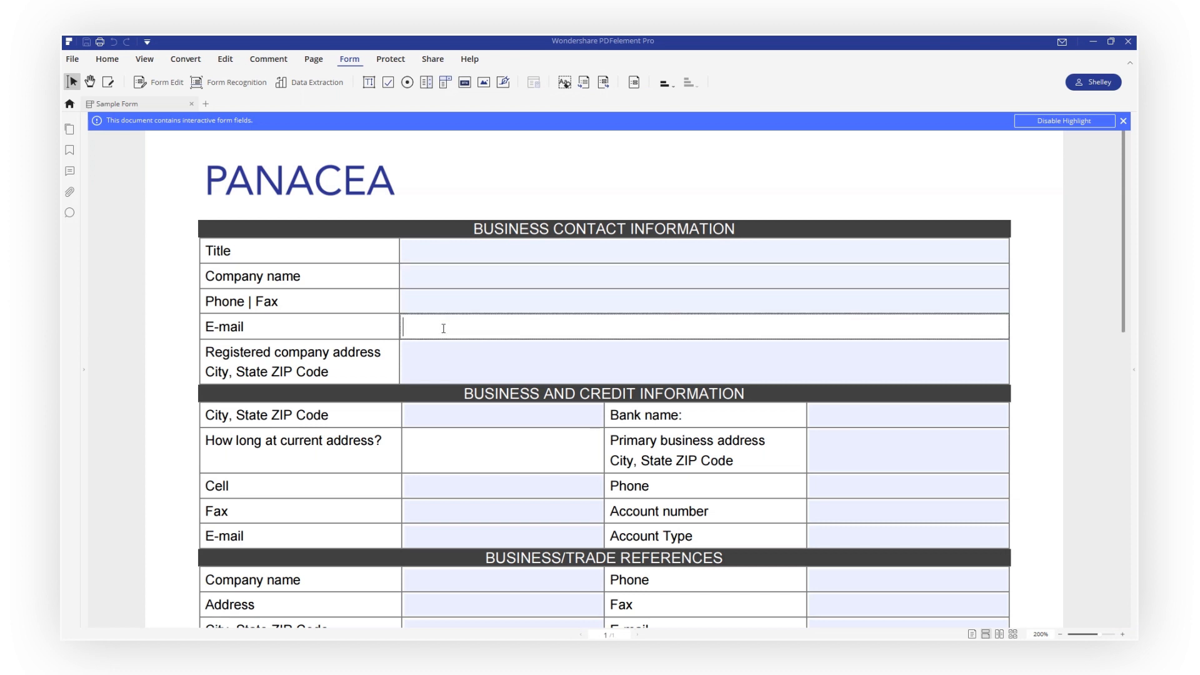
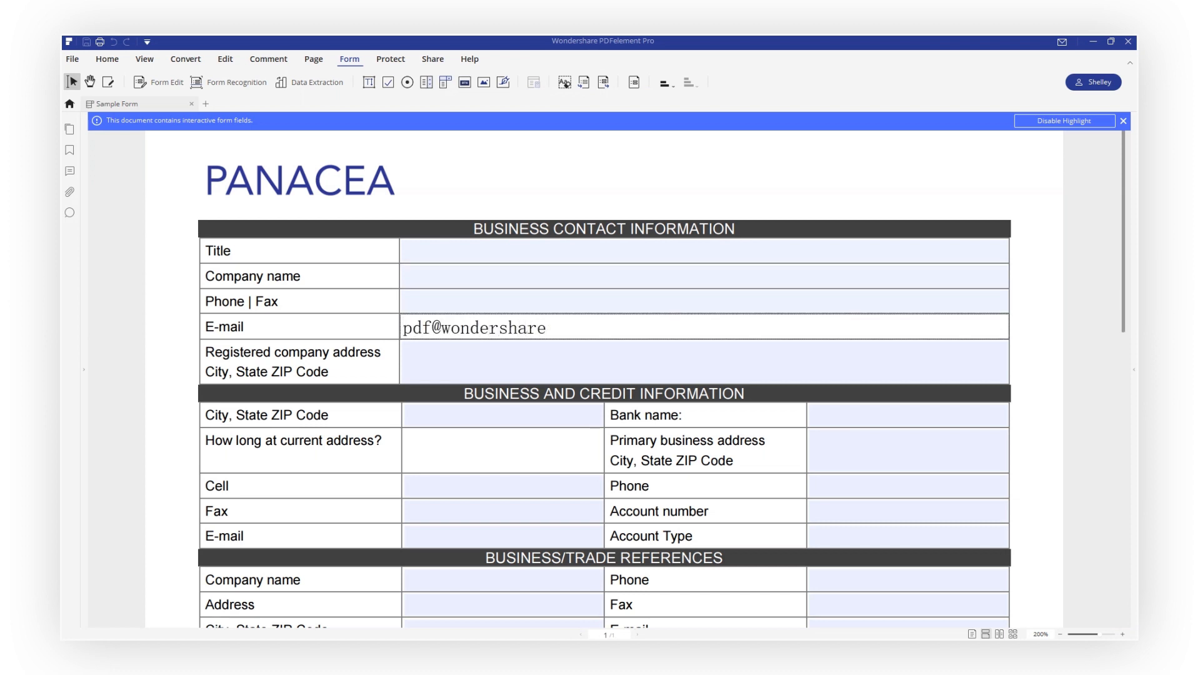